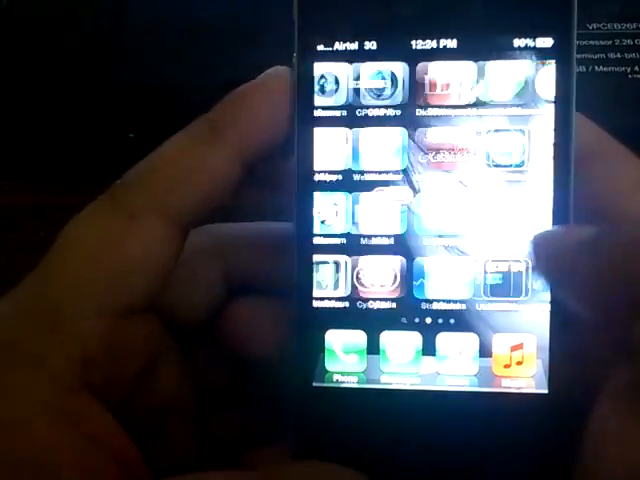
- Scroll the Explorer view of the extracted redsn0w_win_0.9.10b3 folder
scroll("left", 3)
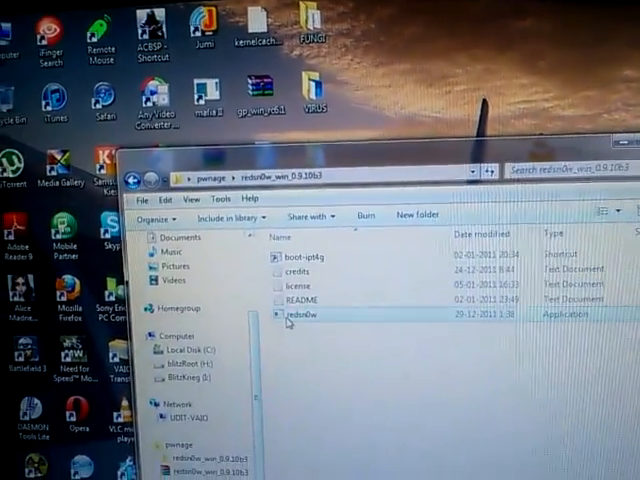
- Run redsn0w.exe as administrator and approve the User Account Control prompt
right_click(298, 312)
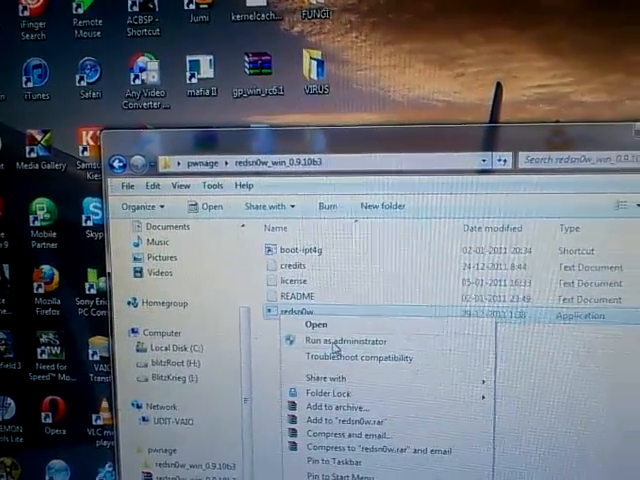
left_click(340, 340)
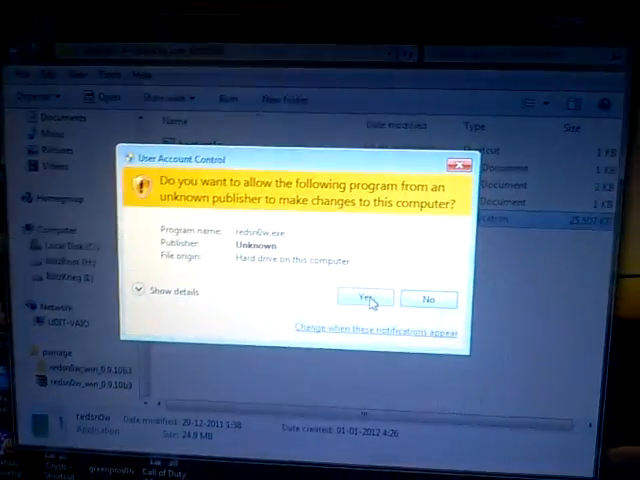
left_click(364, 300)
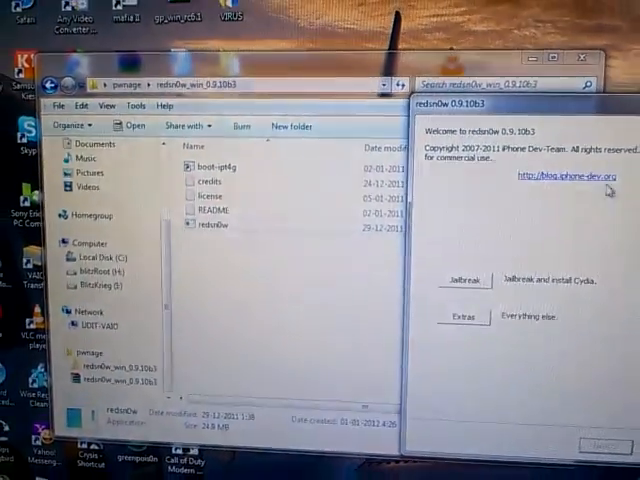